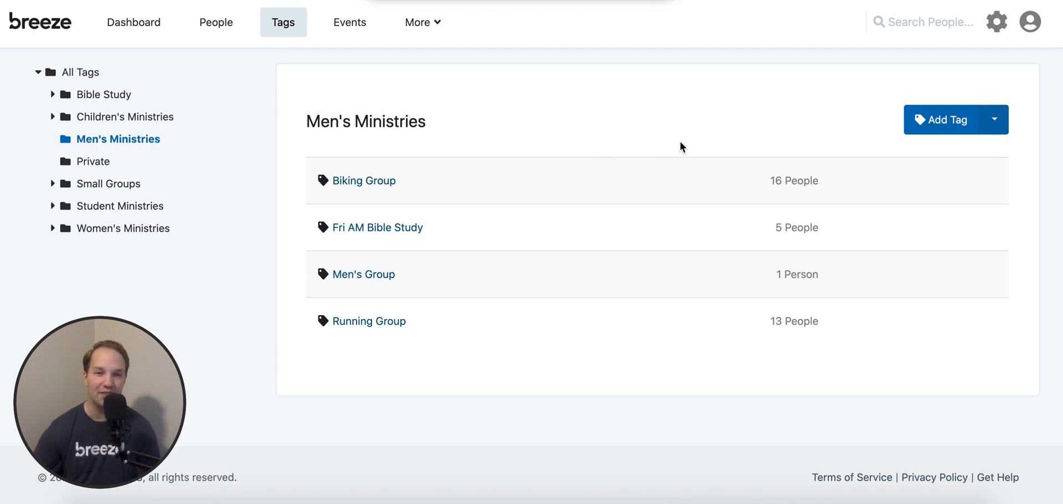
{"action": "mouse_move", "coordinate": [340, 277]}
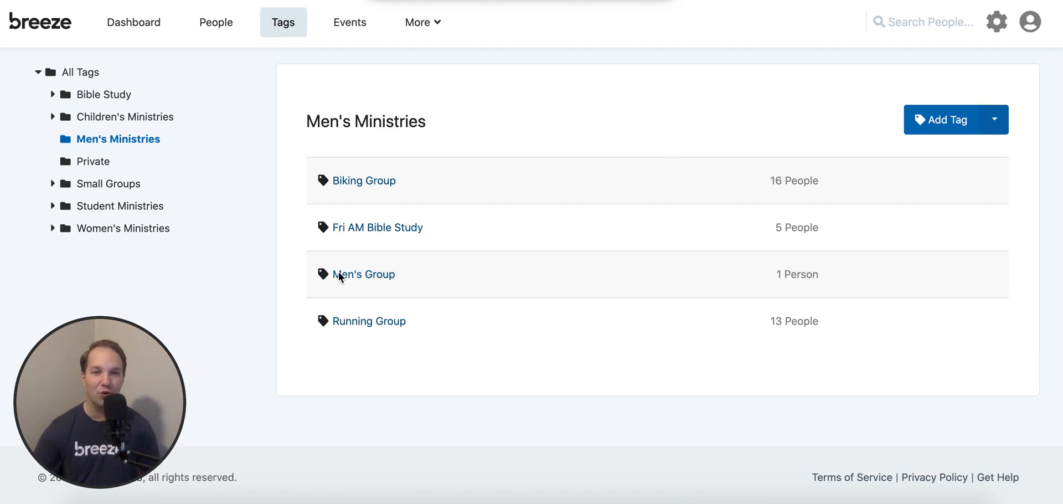
{"action": "mouse_move", "coordinate": [416, 291]}
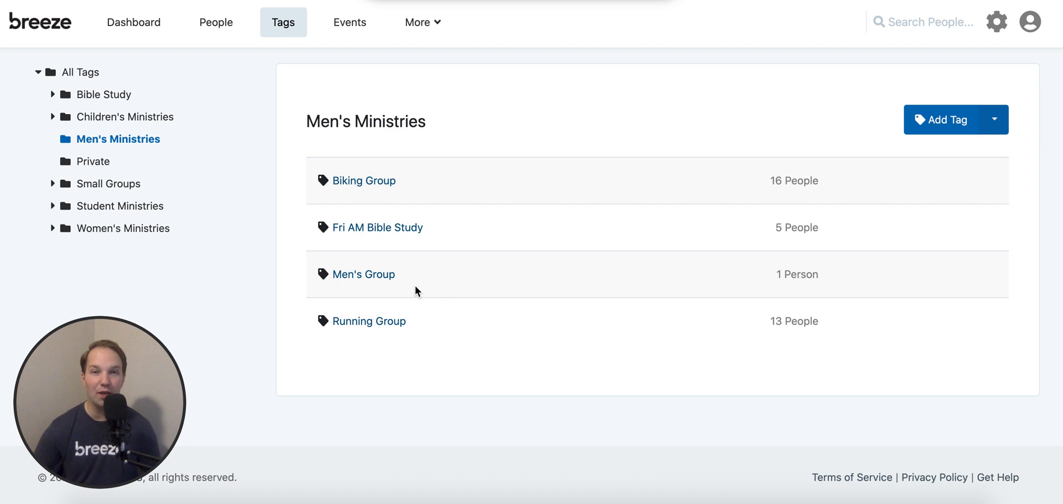
{"action": "mouse_move", "coordinate": [433, 130]}
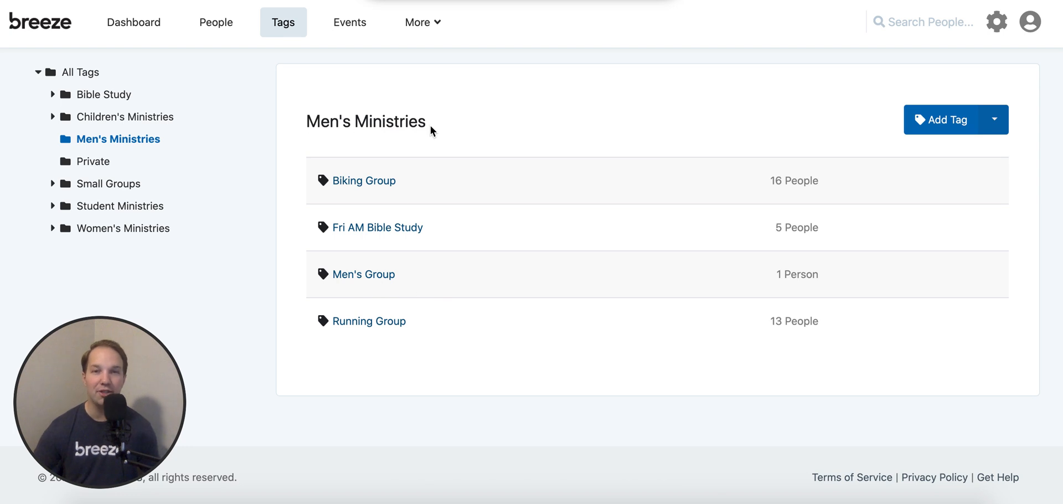
{"action": "mouse_move", "coordinate": [442, 283]}
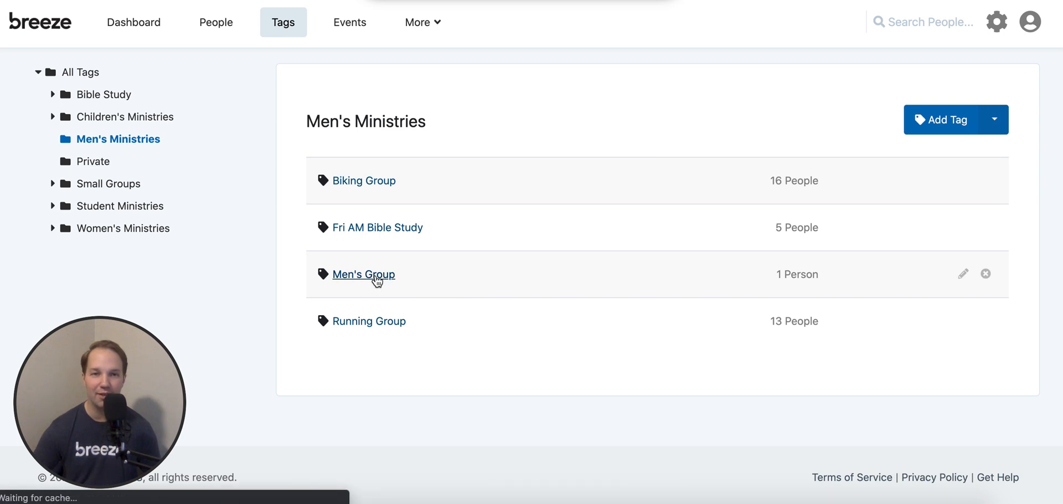
Show the Men's Group tag's people list, currently holding one person.
{"action": "left_click", "coordinate": [364, 274]}
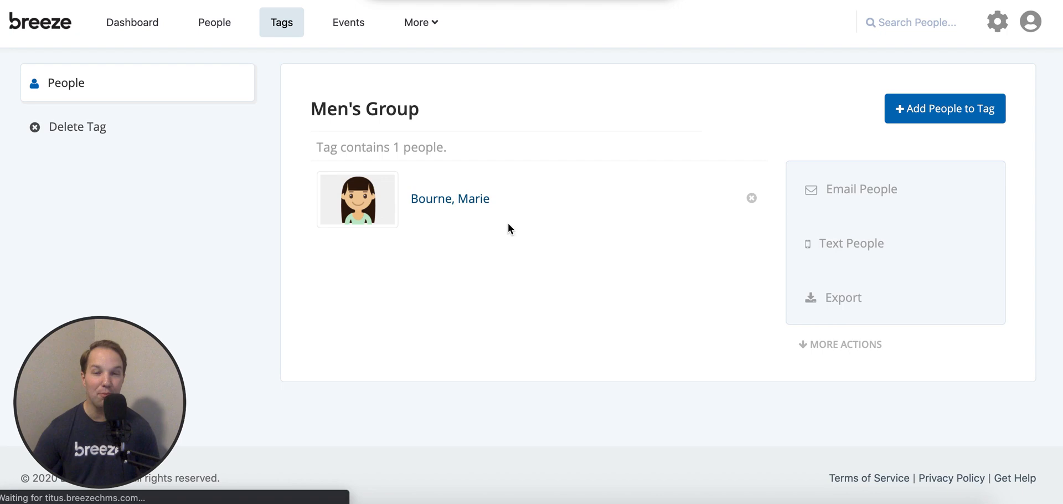
{"action": "mouse_move", "coordinate": [479, 222]}
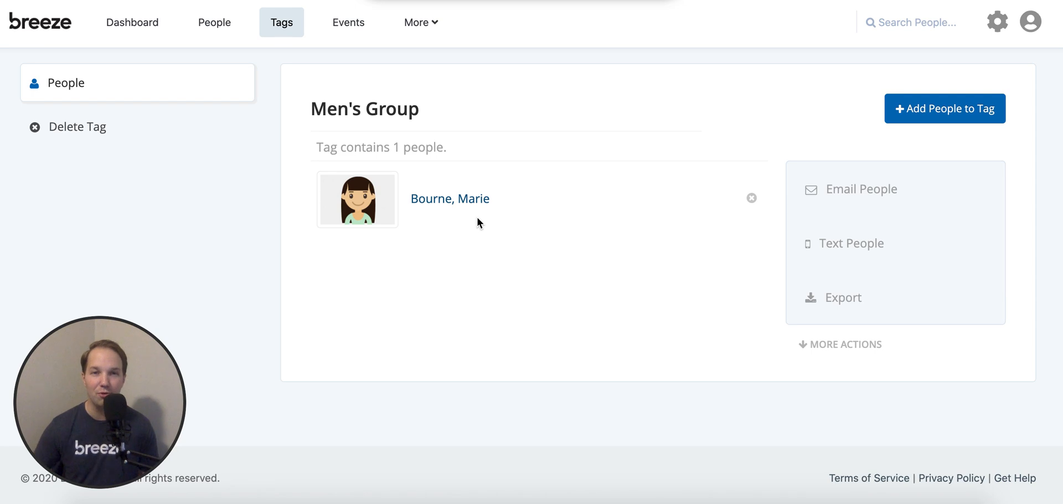
{"action": "mouse_move", "coordinate": [500, 231]}
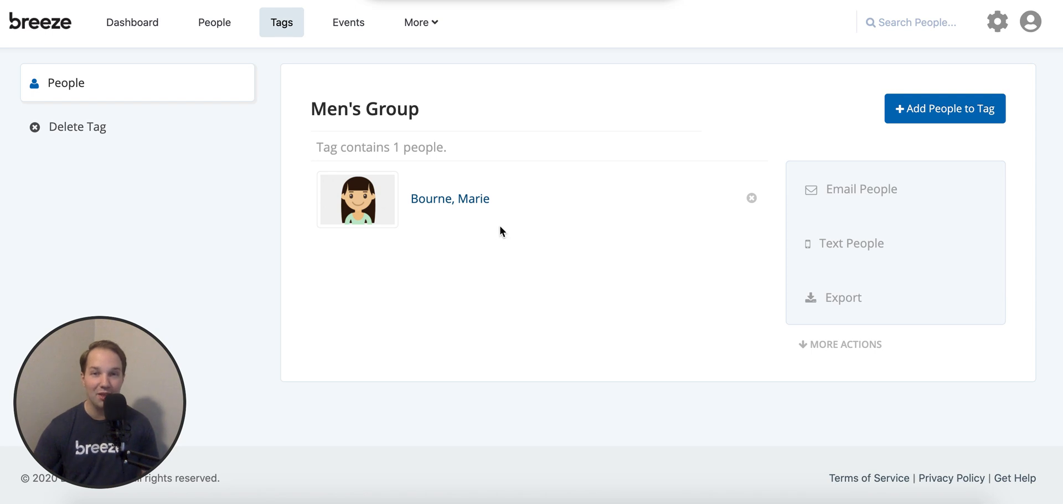
{"action": "mouse_move", "coordinate": [470, 216]}
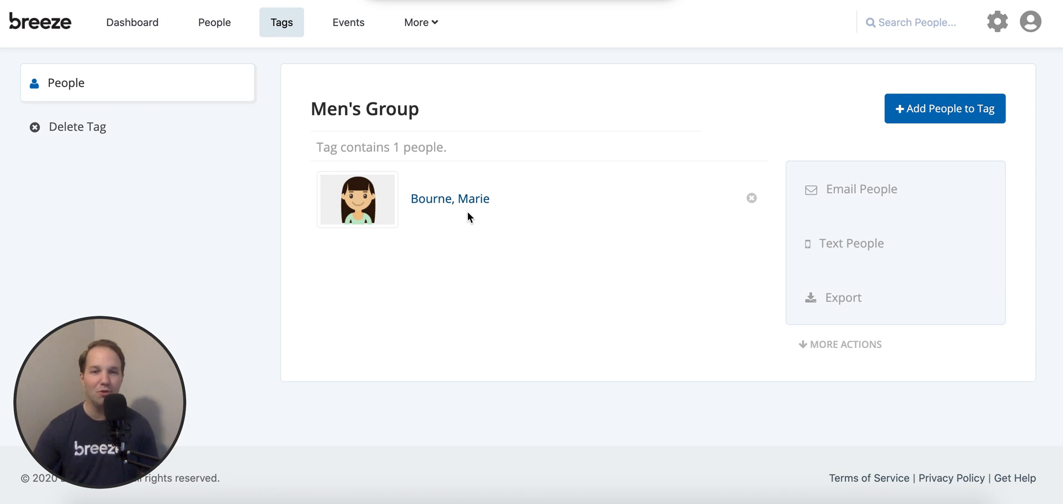
{"action": "mouse_move", "coordinate": [651, 198]}
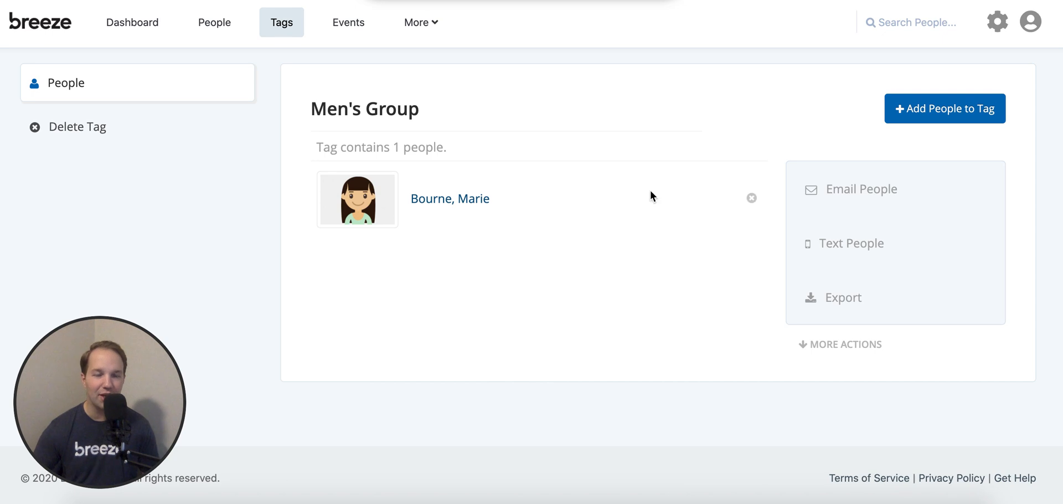
{"action": "mouse_move", "coordinate": [497, 312]}
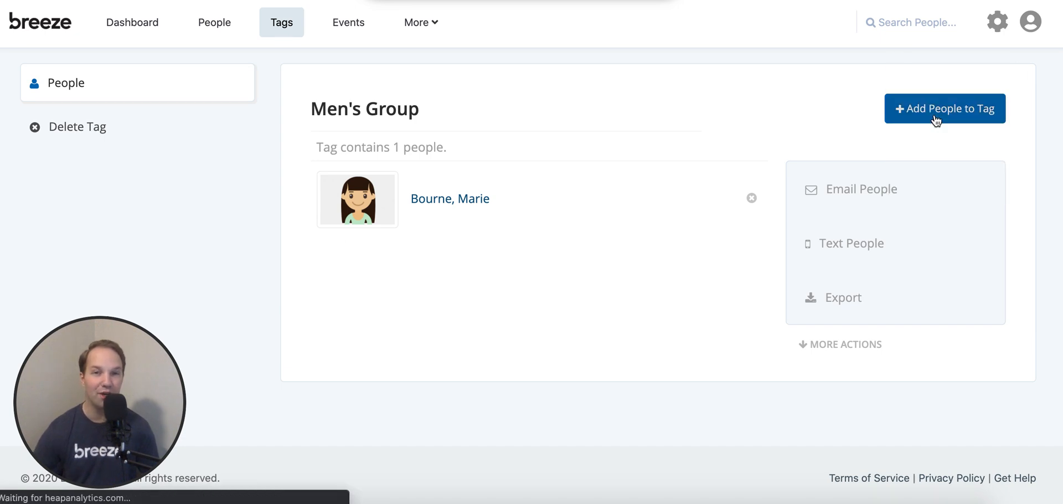
{"action": "mouse_move", "coordinate": [917, 139]}
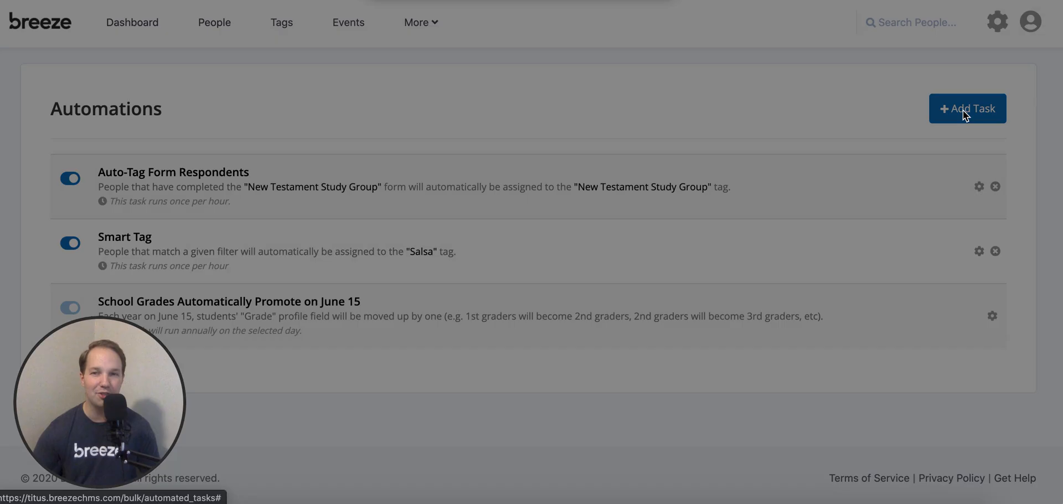
Begin a new automated task from the Automations page.
{"action": "left_click", "coordinate": [968, 109]}
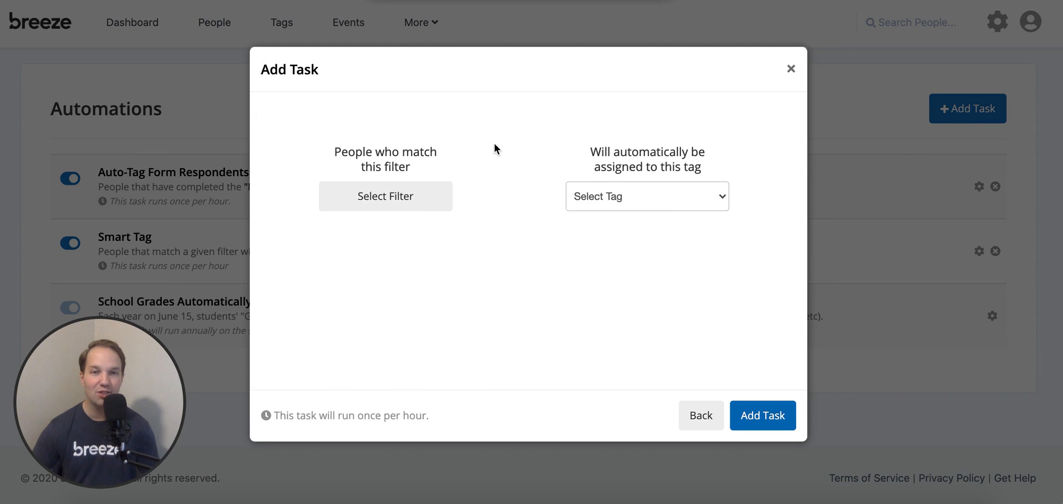
{"action": "mouse_move", "coordinate": [498, 144]}
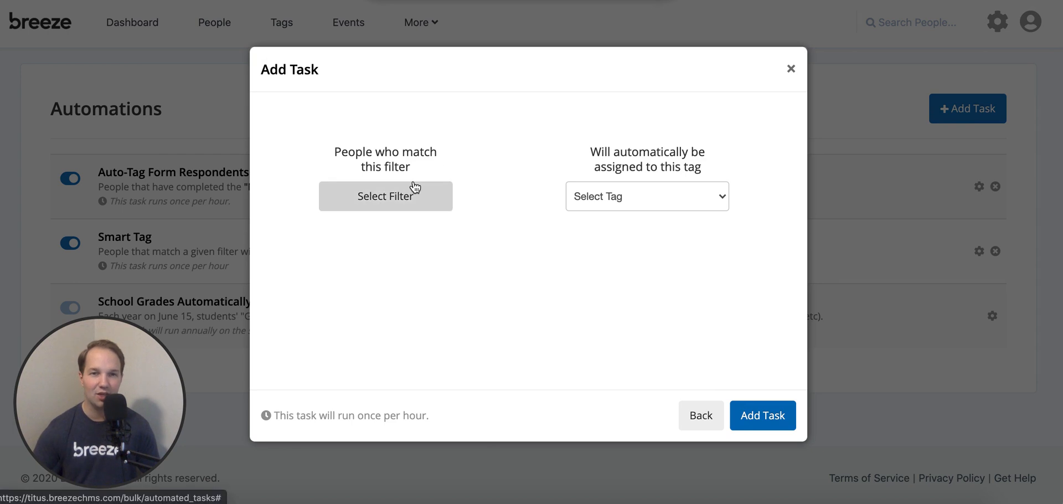
Bring up the Filter People dialog for the new task.
{"action": "left_click", "coordinate": [385, 196]}
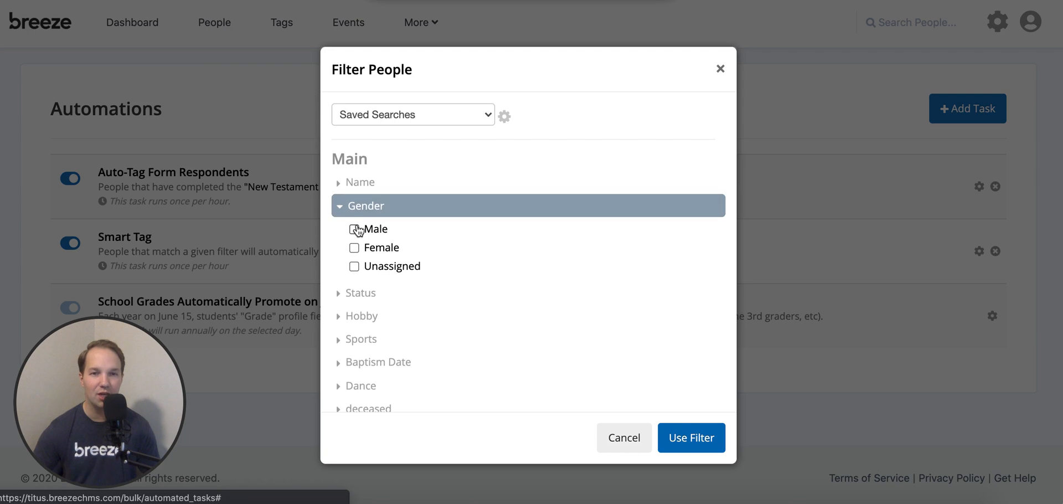
Limit the task's people filter to gender Male and apply it.
{"action": "left_click", "coordinate": [354, 228]}
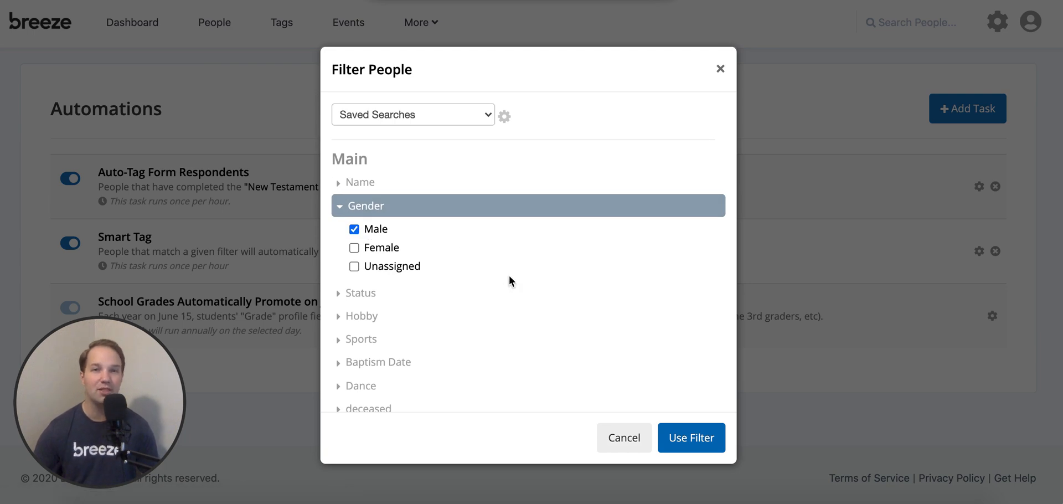
{"action": "mouse_move", "coordinate": [691, 438]}
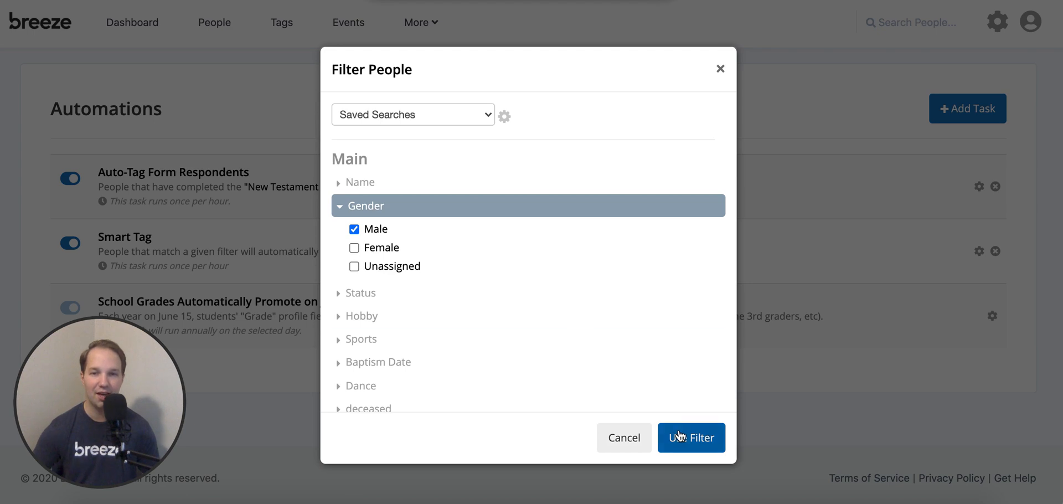
{"action": "left_click", "coordinate": [691, 437]}
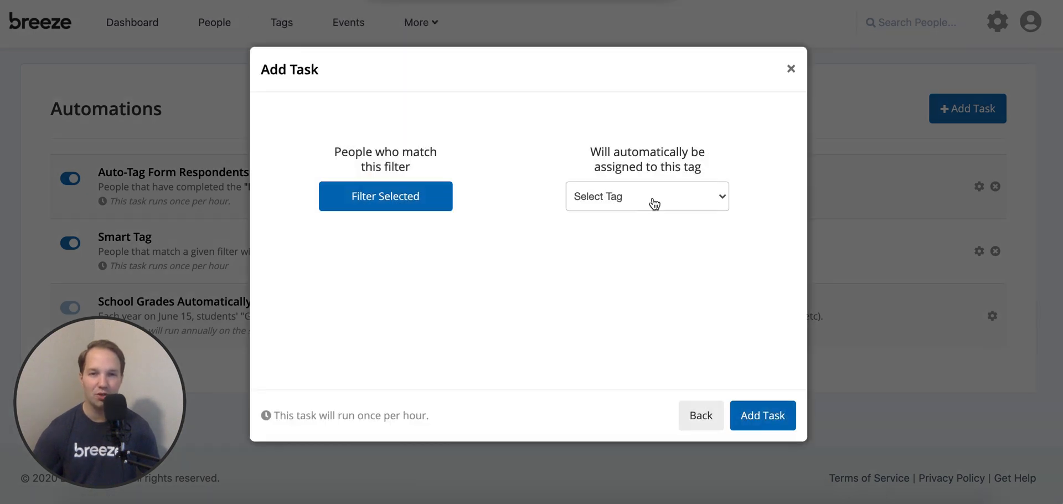
Make Men's Group the tag the task assigns matching people to.
{"action": "left_click", "coordinate": [646, 196]}
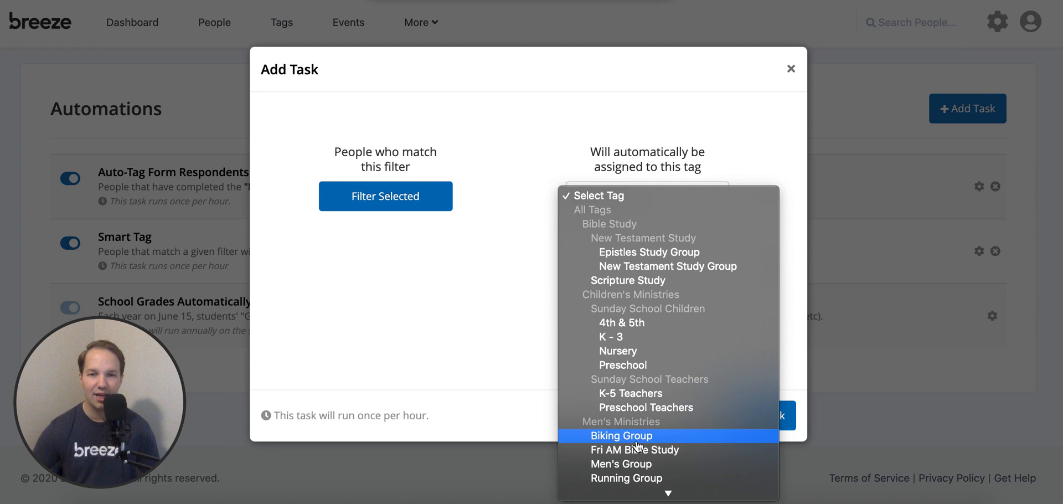
{"action": "left_click", "coordinate": [621, 463]}
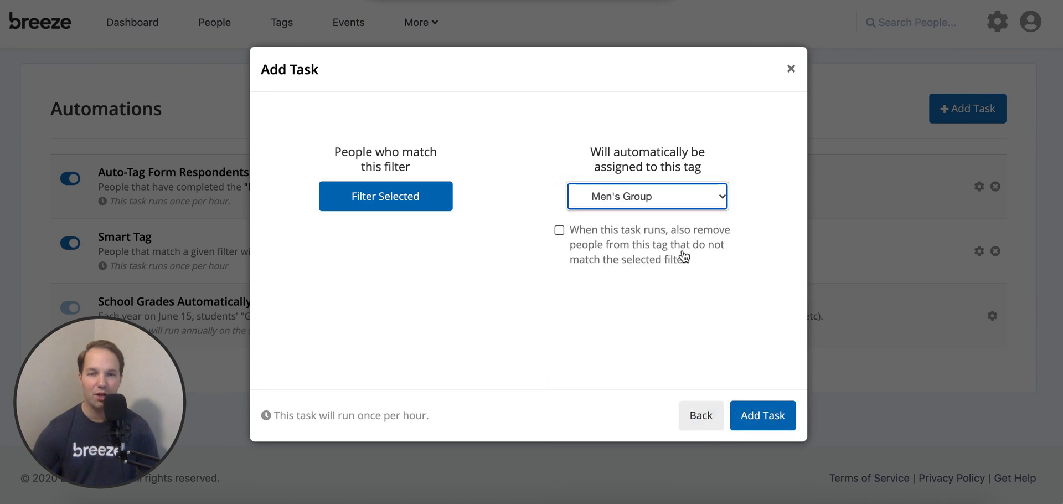
{"action": "mouse_move", "coordinate": [655, 253]}
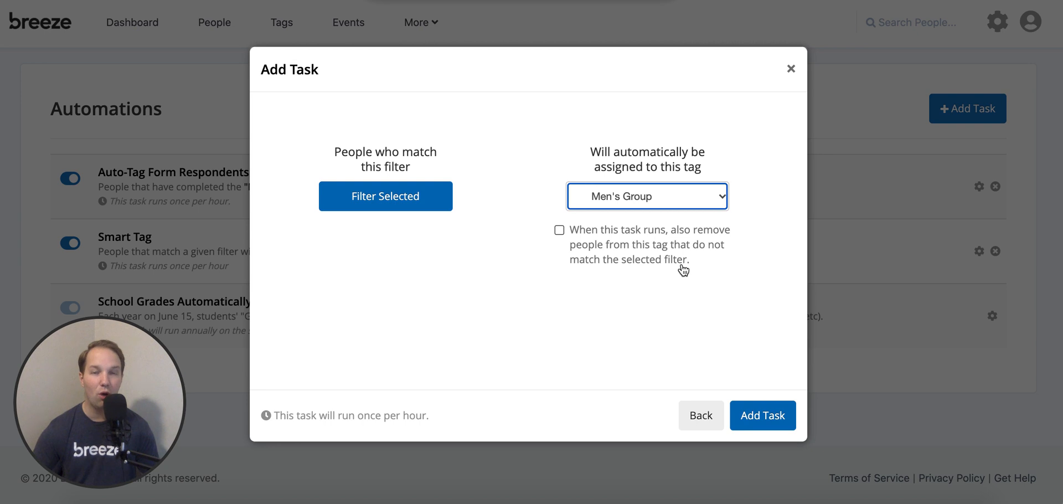
{"action": "mouse_move", "coordinate": [697, 273]}
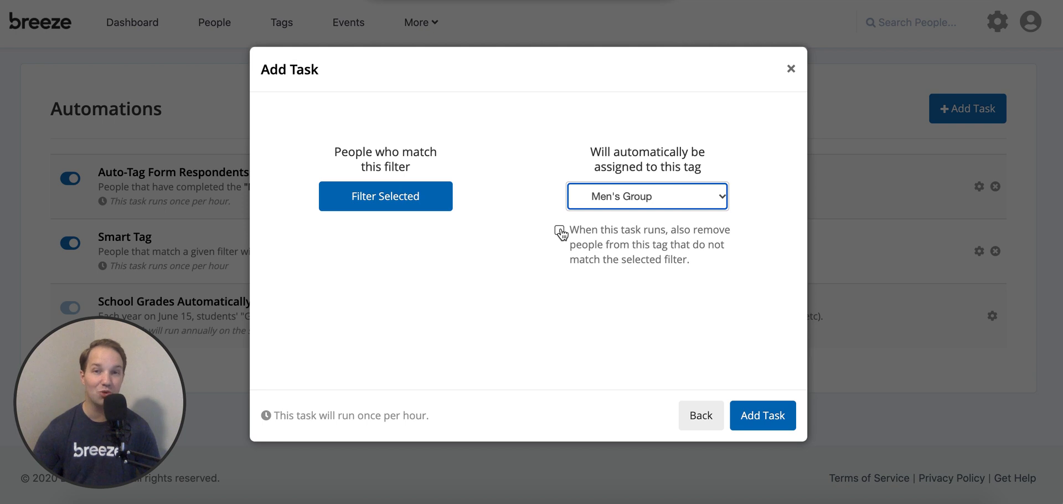
Enable removing non-matching people, locking the tag, and save the Men's Group task.
{"action": "left_click", "coordinate": [559, 230]}
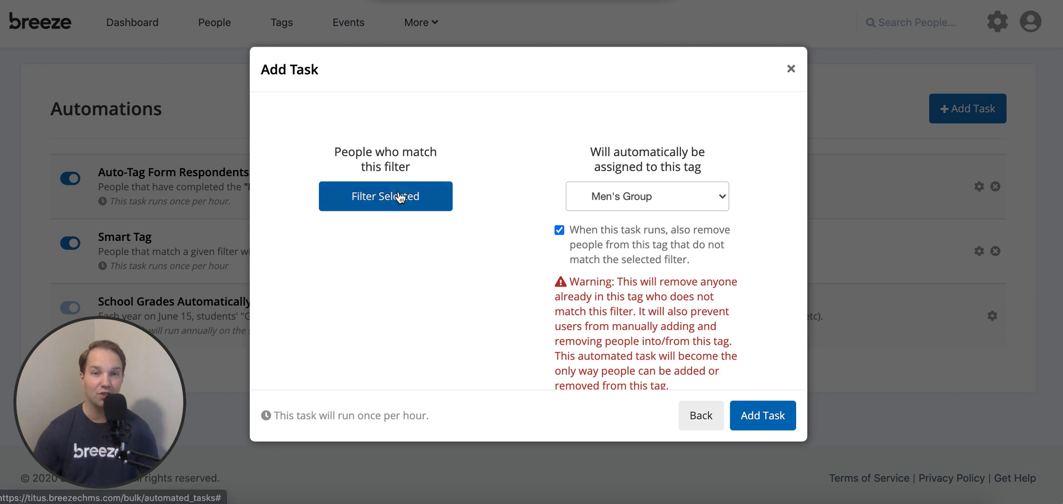
{"action": "mouse_move", "coordinate": [408, 247]}
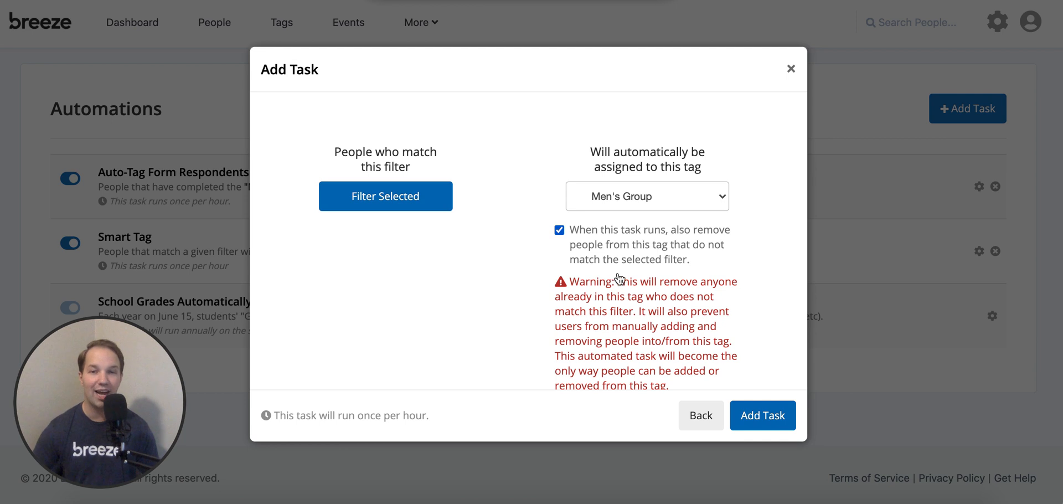
{"action": "left_click", "coordinate": [762, 415]}
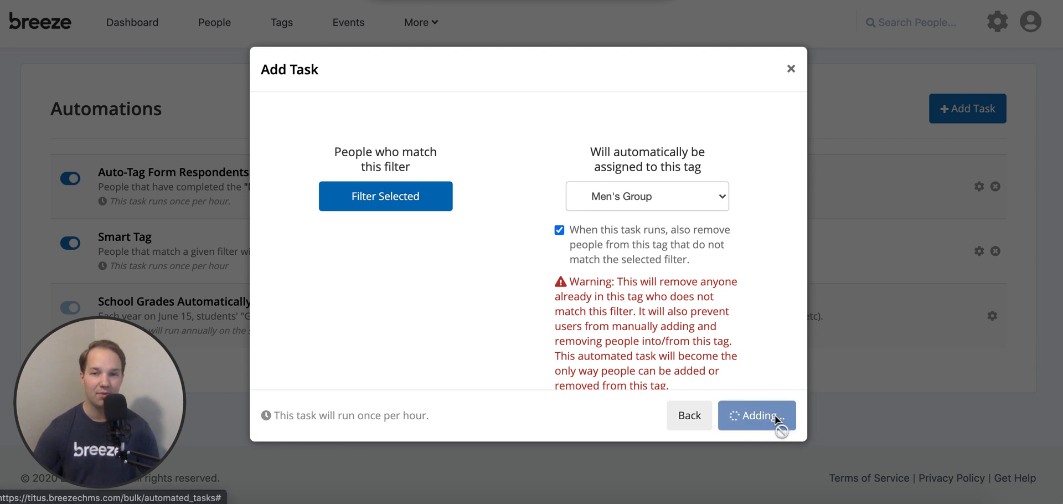
{"action": "left_click", "coordinate": [757, 416]}
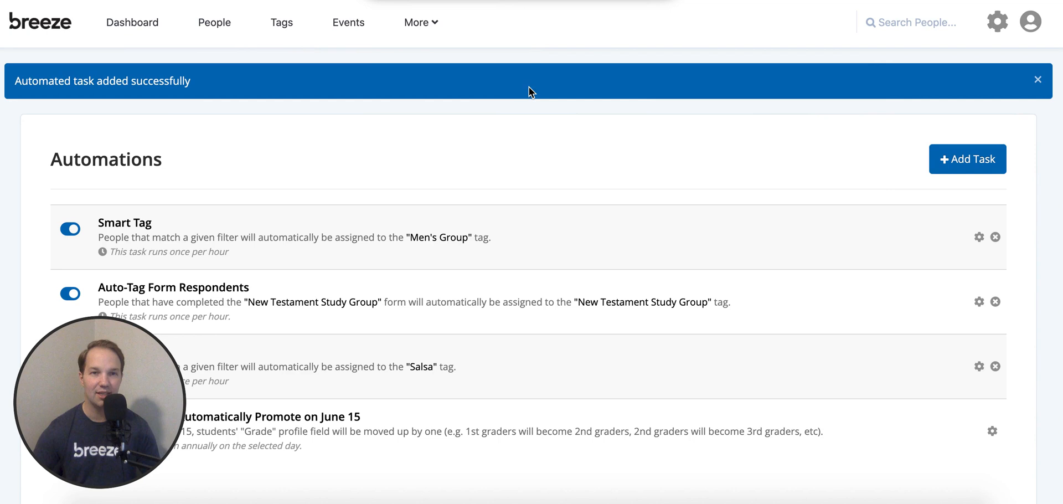
Return to Tags and view the now-locked Men's Group tag with 16 people.
{"action": "left_click", "coordinate": [281, 22]}
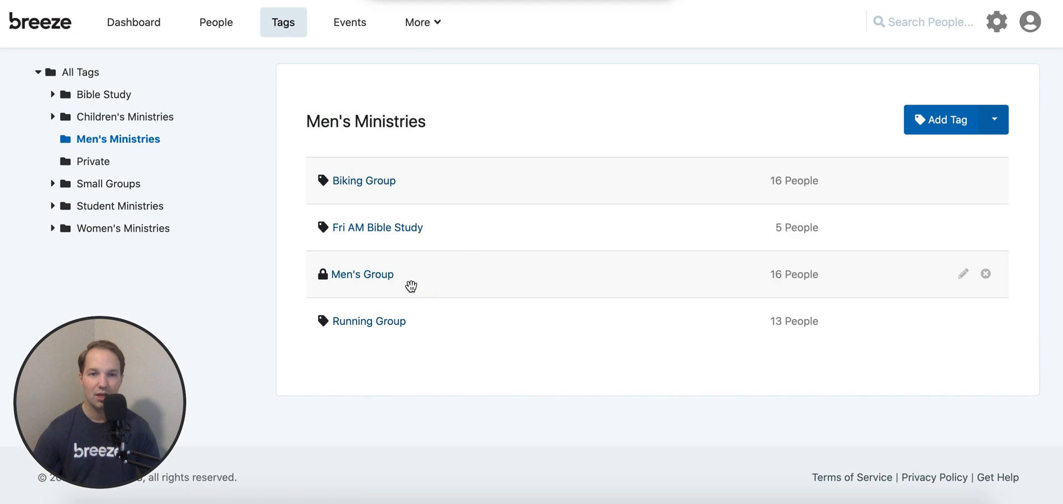
{"action": "mouse_move", "coordinate": [813, 284]}
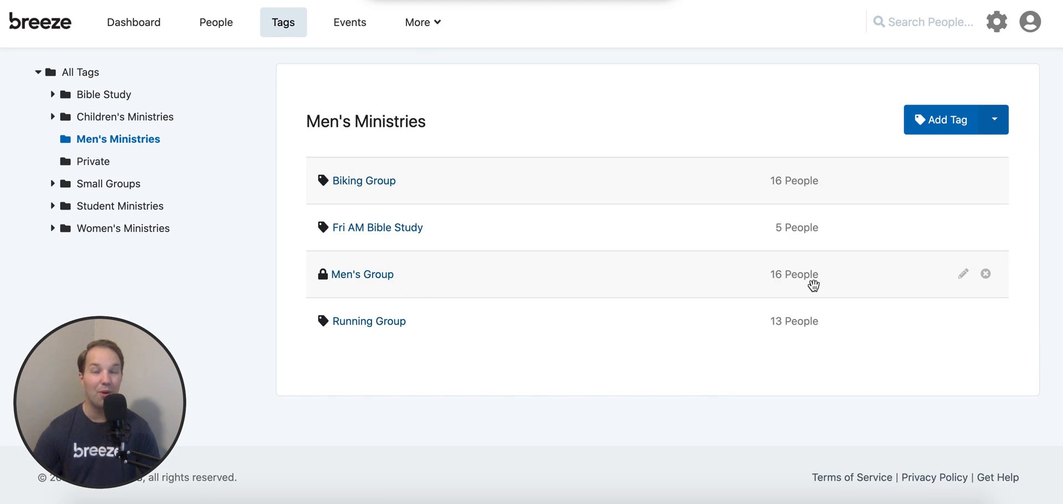
{"action": "mouse_move", "coordinate": [675, 258]}
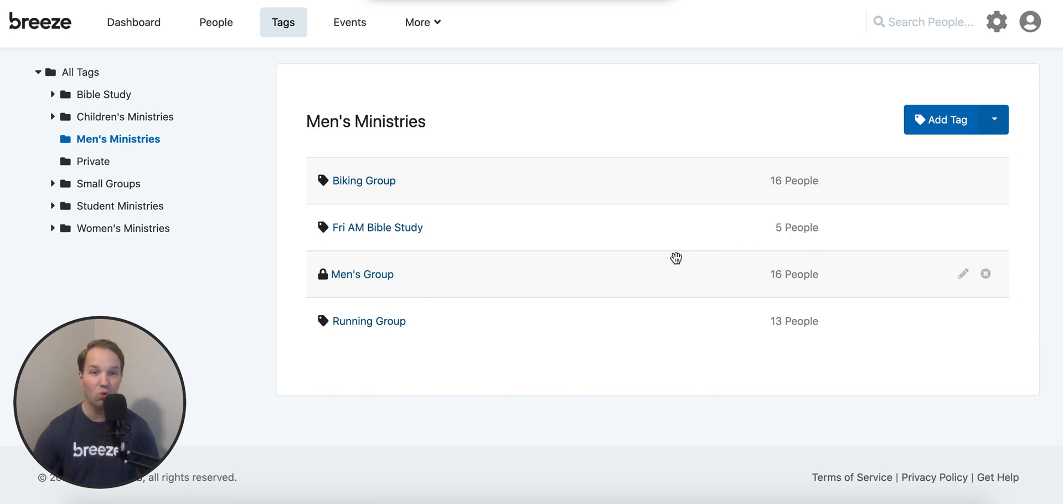
{"action": "mouse_move", "coordinate": [361, 274]}
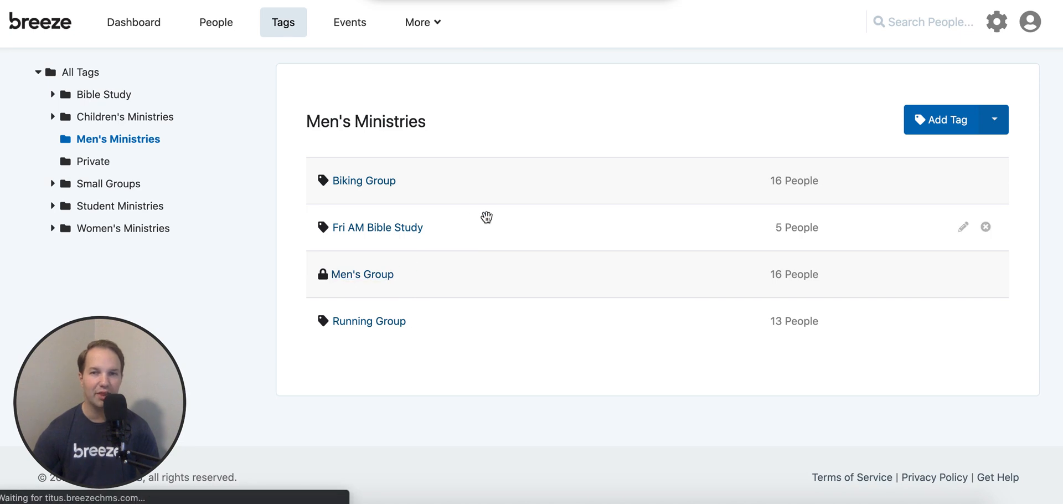
{"action": "left_click", "coordinate": [362, 274]}
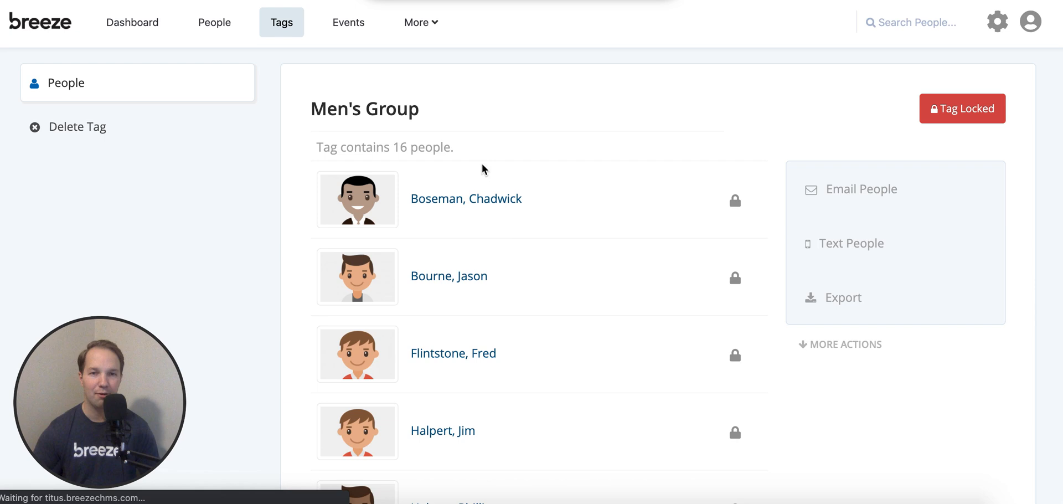
{"action": "mouse_move", "coordinate": [528, 235]}
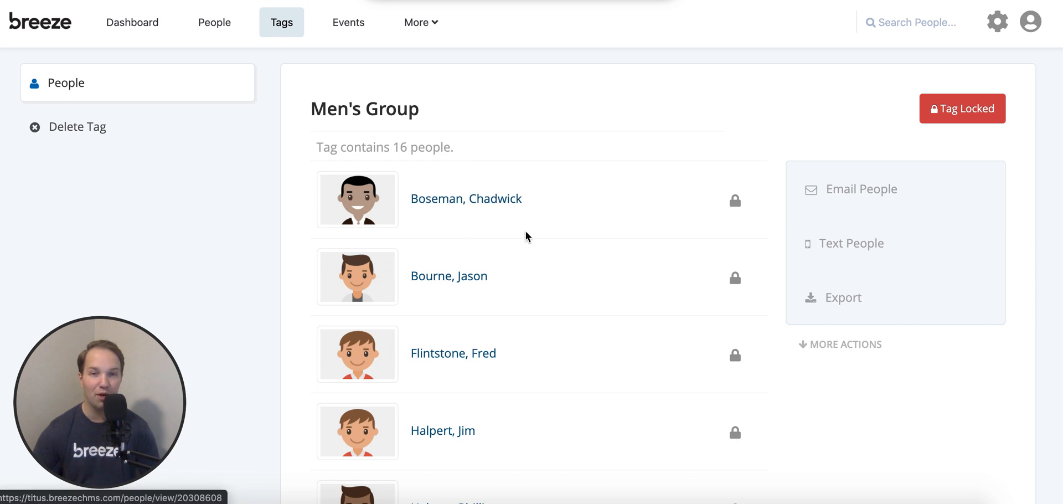
{"action": "scroll", "scroll_direction": "down", "scroll_amount": 3}
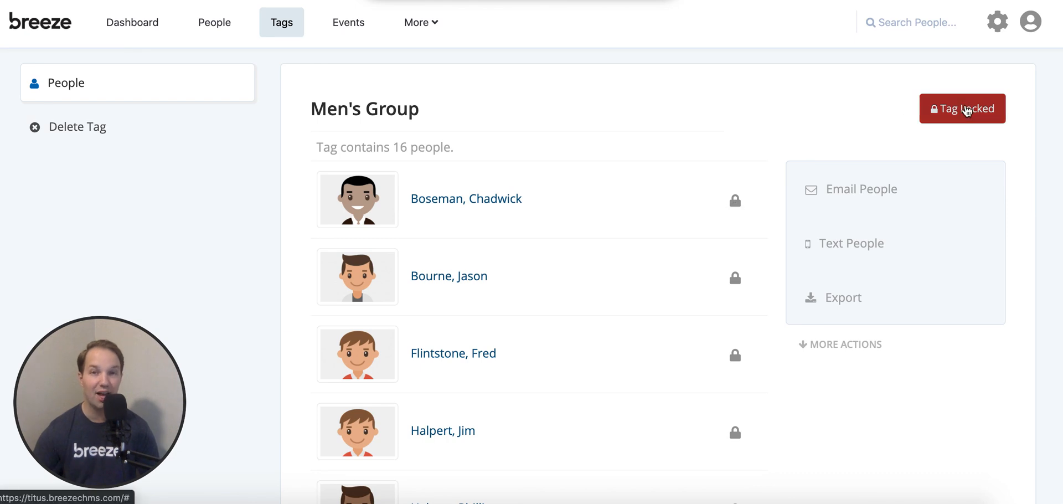
{"action": "mouse_move", "coordinate": [751, 166]}
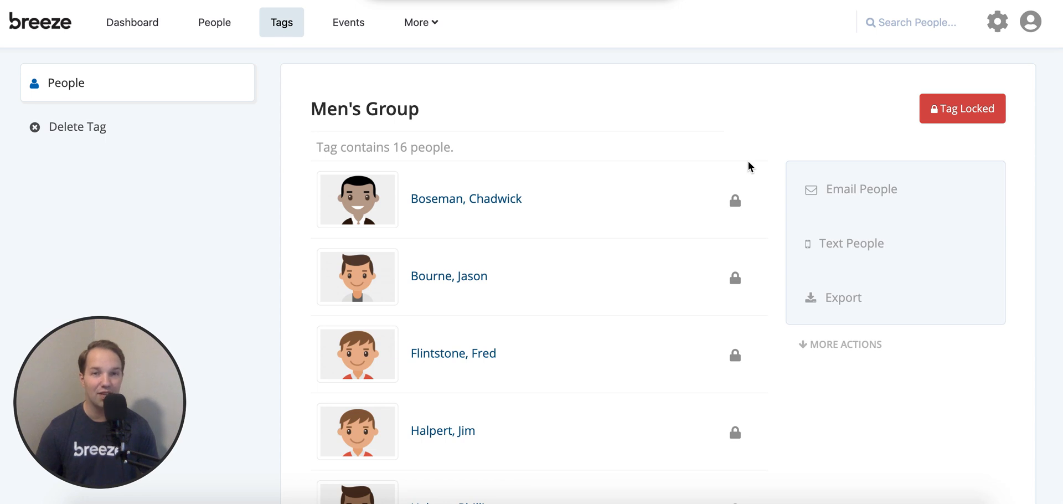
{"action": "mouse_move", "coordinate": [765, 163]}
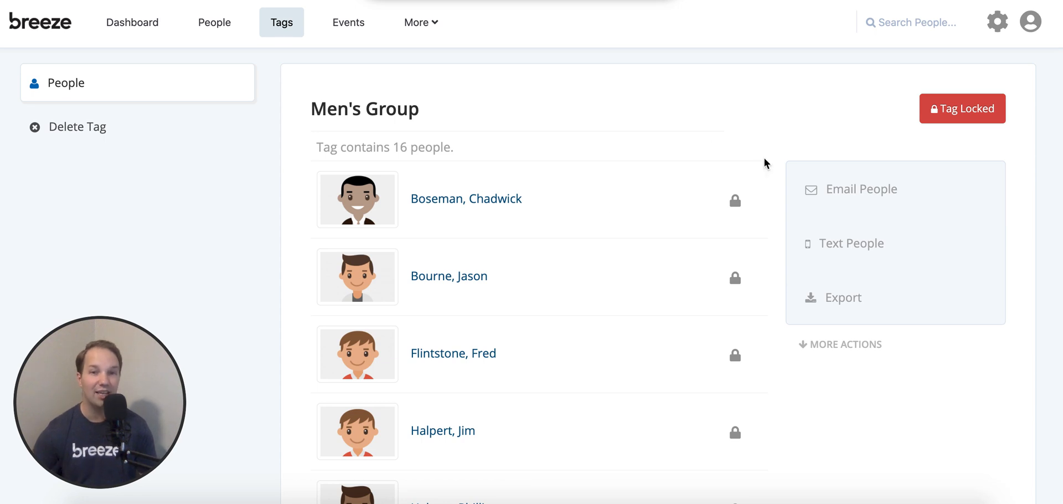
{"action": "mouse_move", "coordinate": [569, 297]}
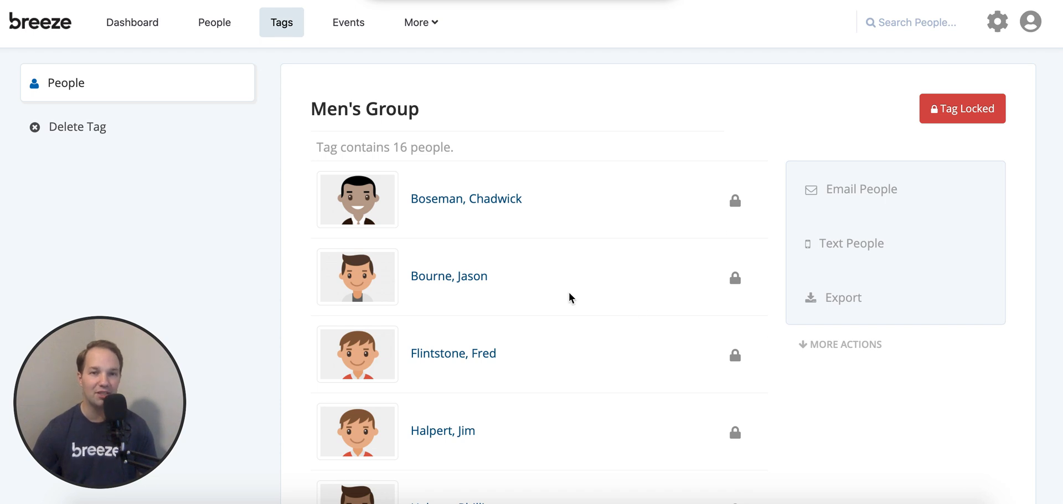
{"action": "mouse_move", "coordinate": [596, 282]}
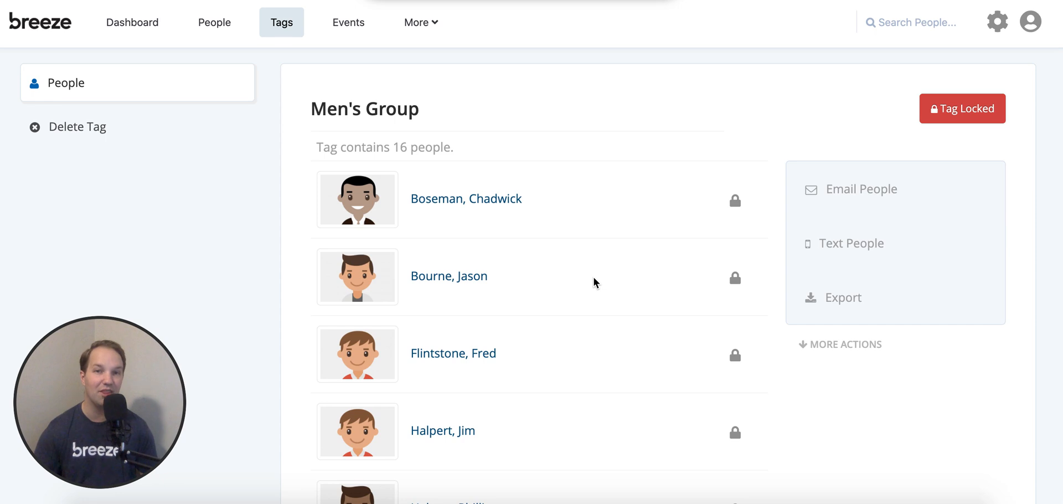
{"action": "mouse_move", "coordinate": [605, 276]}
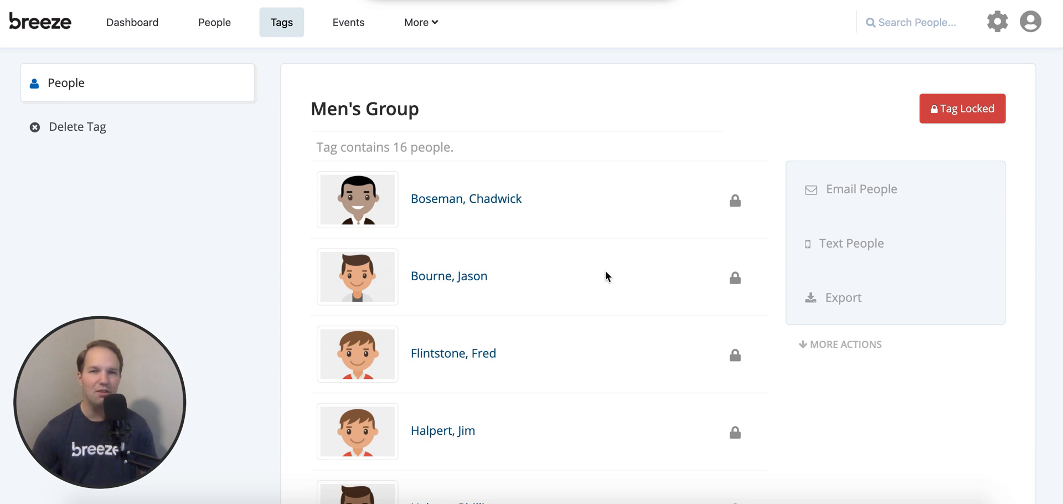
{"action": "mouse_move", "coordinate": [598, 274]}
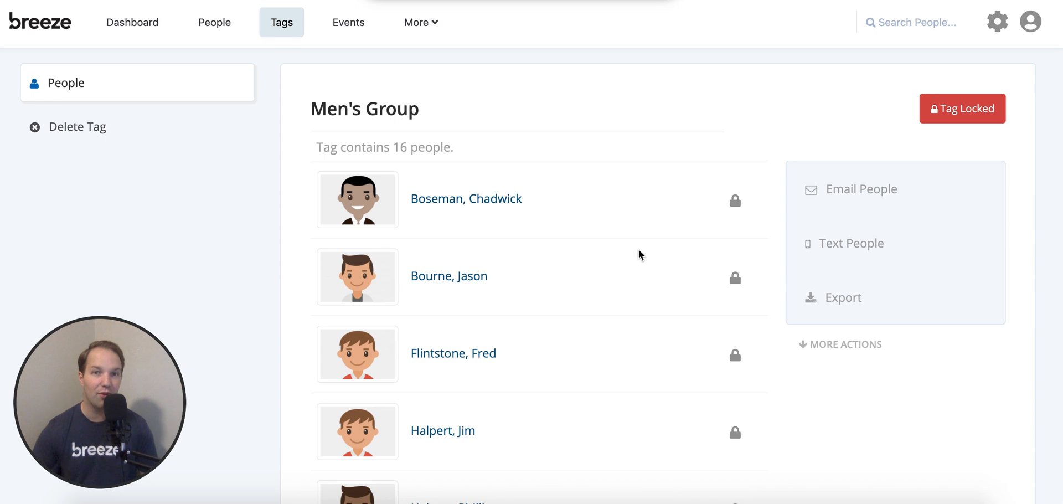
{"action": "mouse_move", "coordinate": [647, 245]}
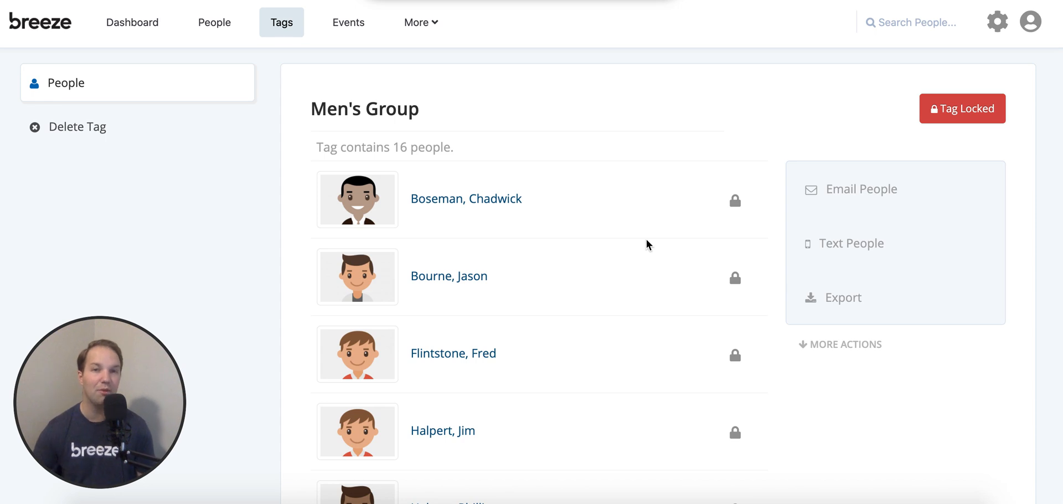
Edit the Men's Group Smart Tag to stop removing non-matching people and update it.
{"action": "left_click", "coordinate": [998, 22]}
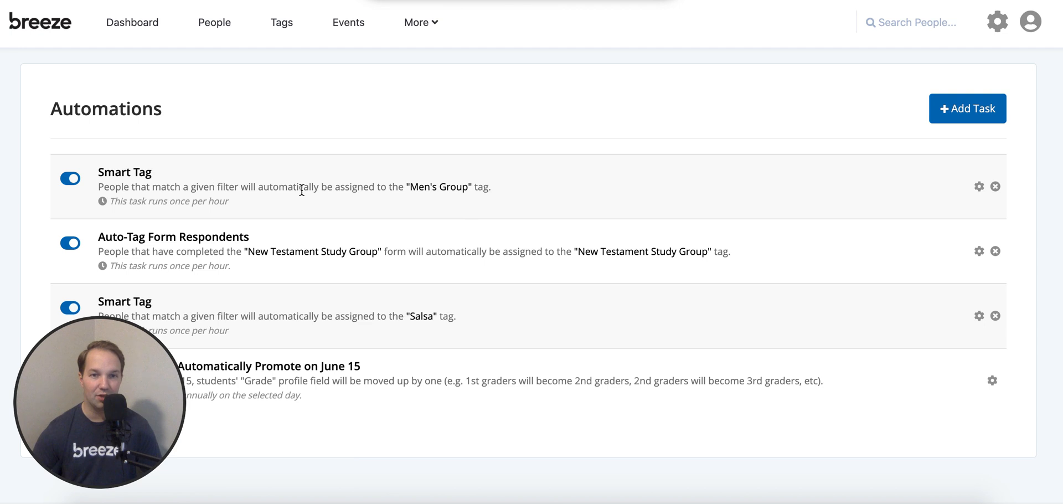
{"action": "mouse_move", "coordinate": [265, 202]}
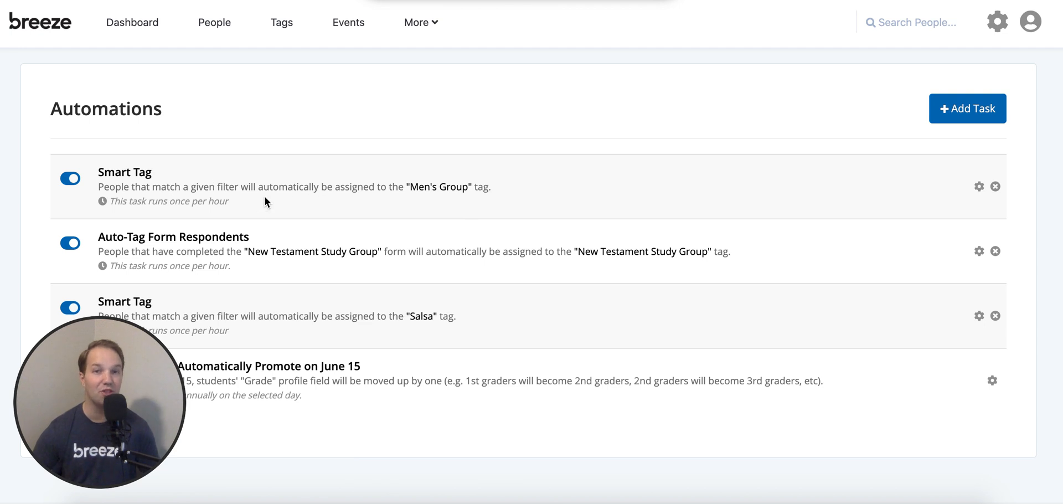
{"action": "mouse_move", "coordinate": [246, 205]}
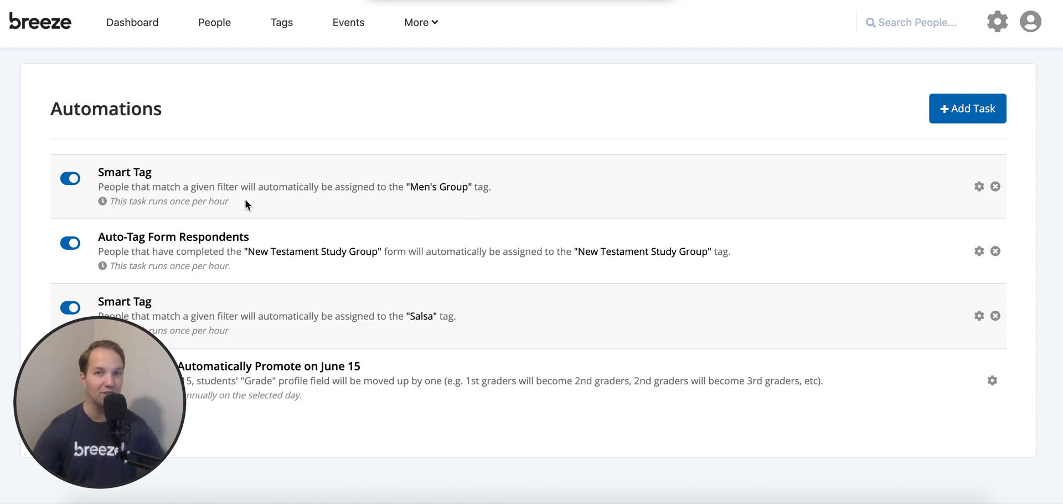
{"action": "mouse_move", "coordinate": [567, 198]}
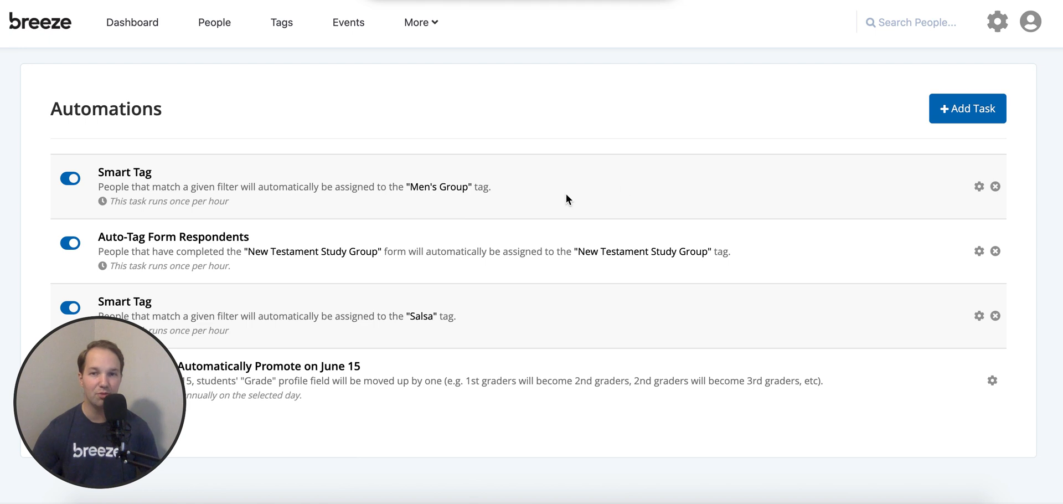
{"action": "left_click", "coordinate": [968, 108]}
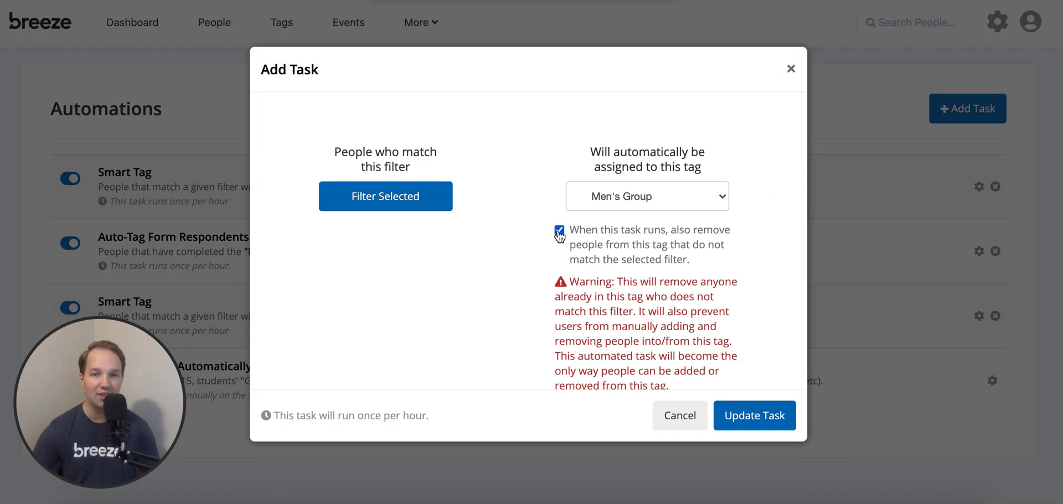
{"action": "left_click", "coordinate": [559, 230]}
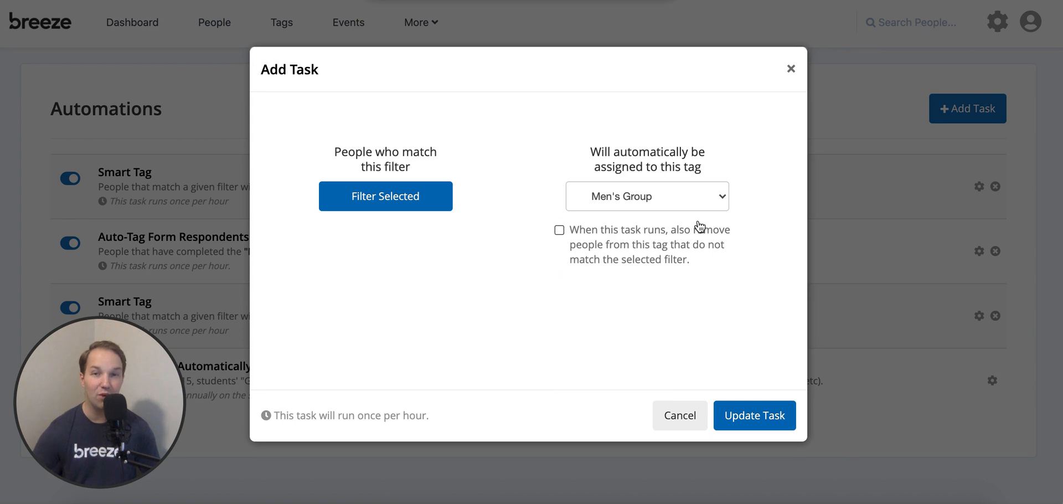
{"action": "left_click", "coordinate": [754, 415]}
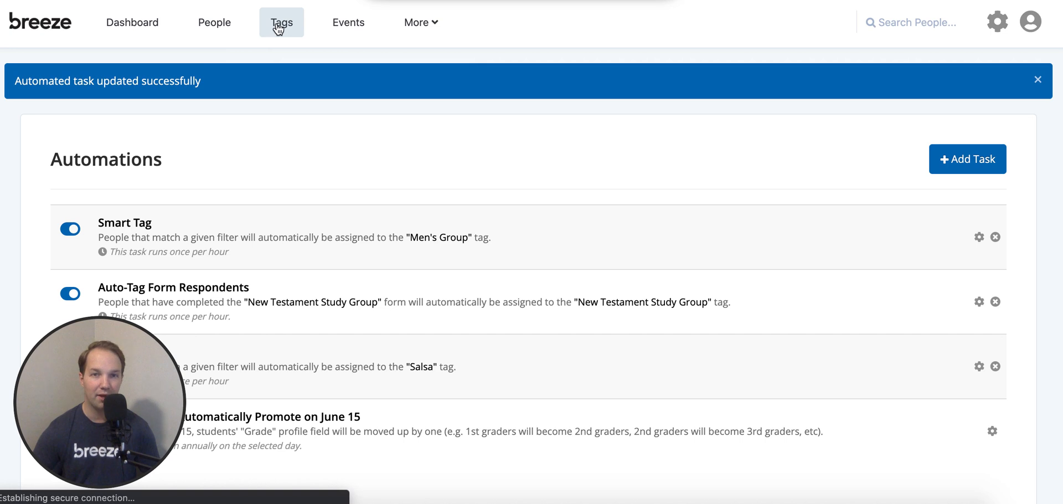
Return to Tags and view the unlocked Men's Group tag with its 16 people.
{"action": "left_click", "coordinate": [281, 23]}
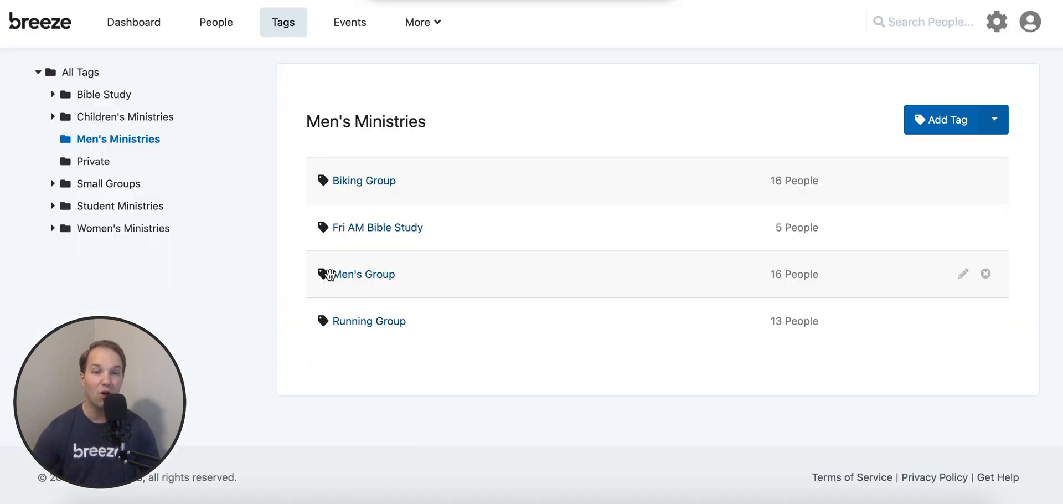
{"action": "left_click", "coordinate": [363, 274]}
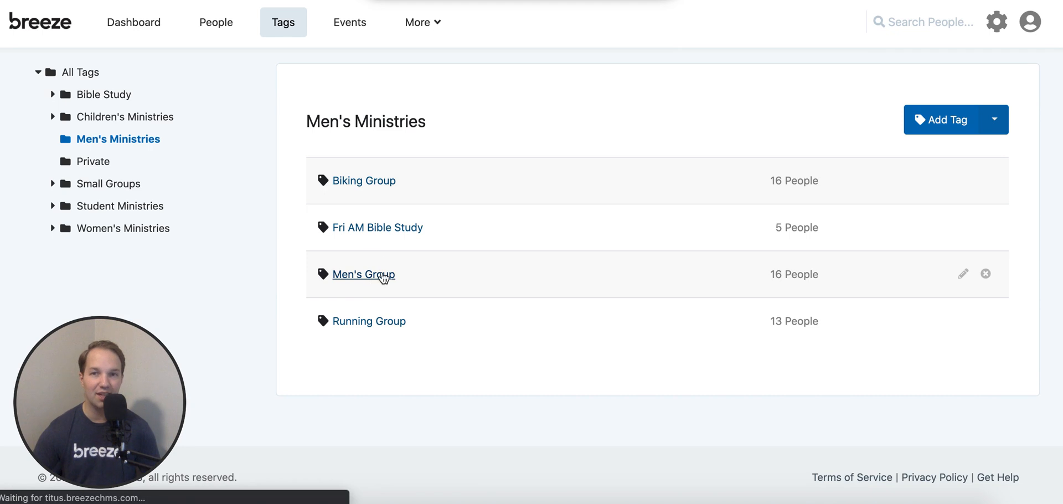
{"action": "left_click", "coordinate": [363, 273]}
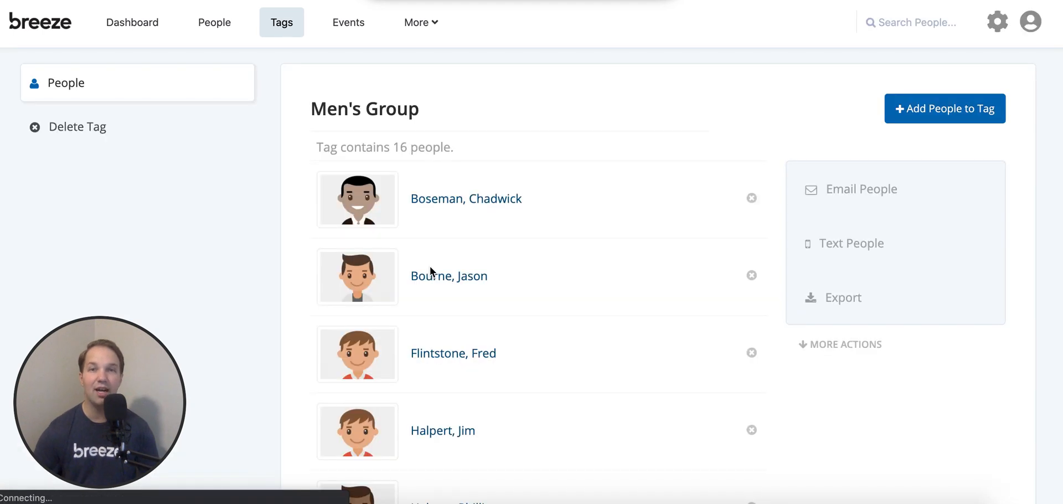